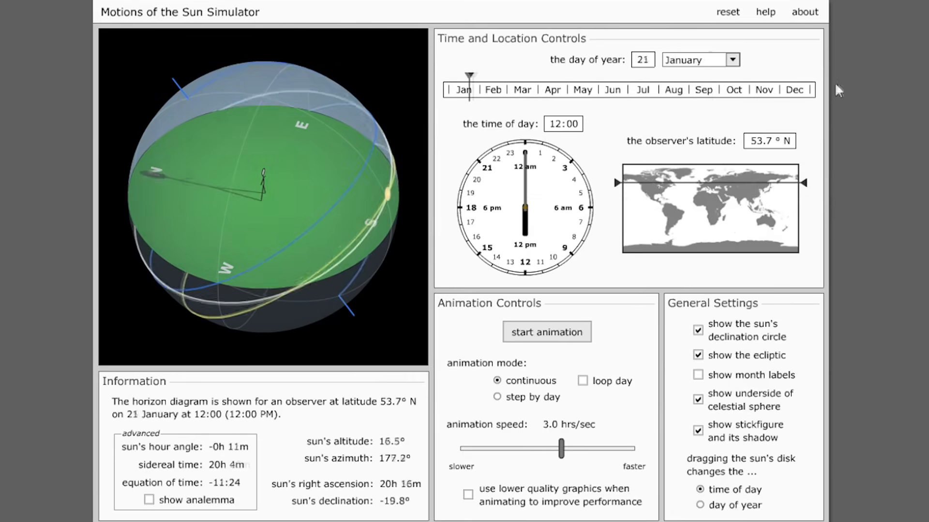
Step: Sweep the day of year from late May to late December and back to 27 January
{"action": "left_click_drag", "start_coordinate": [470, 76], "coordinate": [682, 75]}
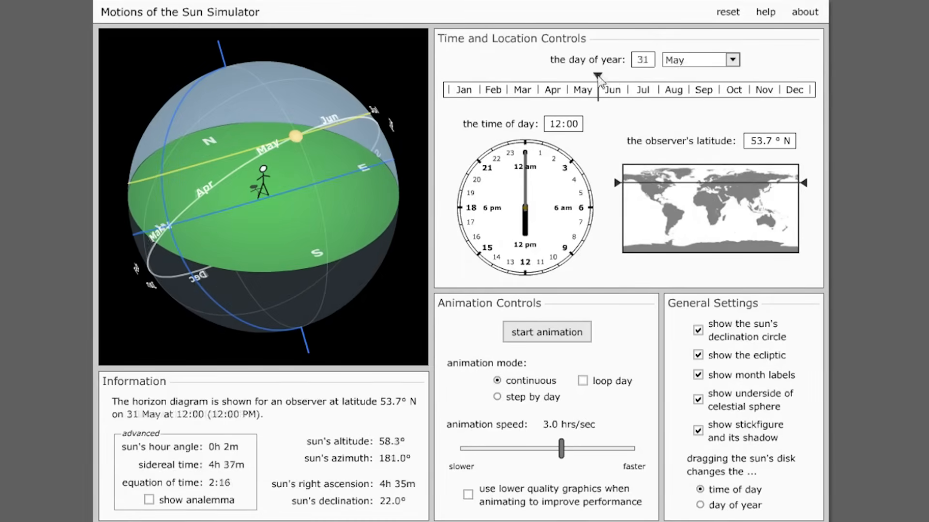
{"action": "left_click_drag", "start_coordinate": [596, 78], "coordinate": [805, 77]}
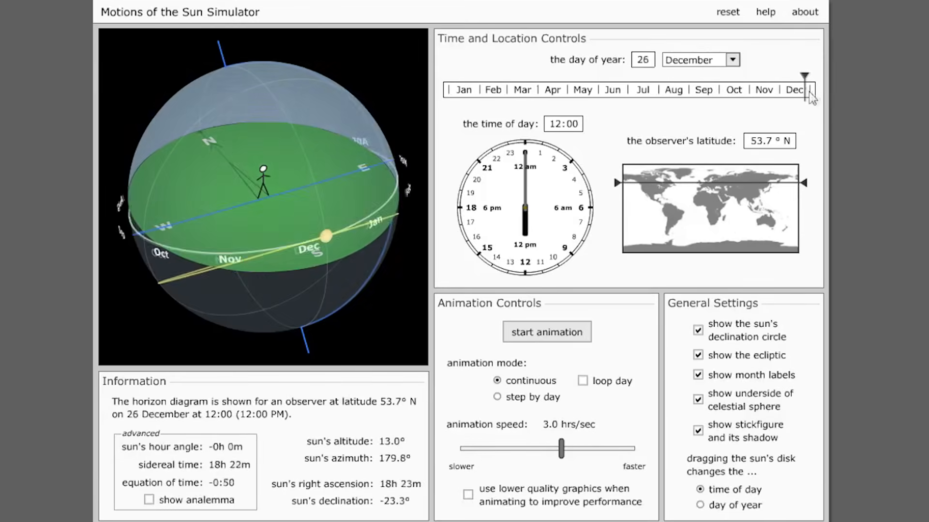
{"action": "left_click_drag", "start_coordinate": [803, 77], "coordinate": [655, 78]}
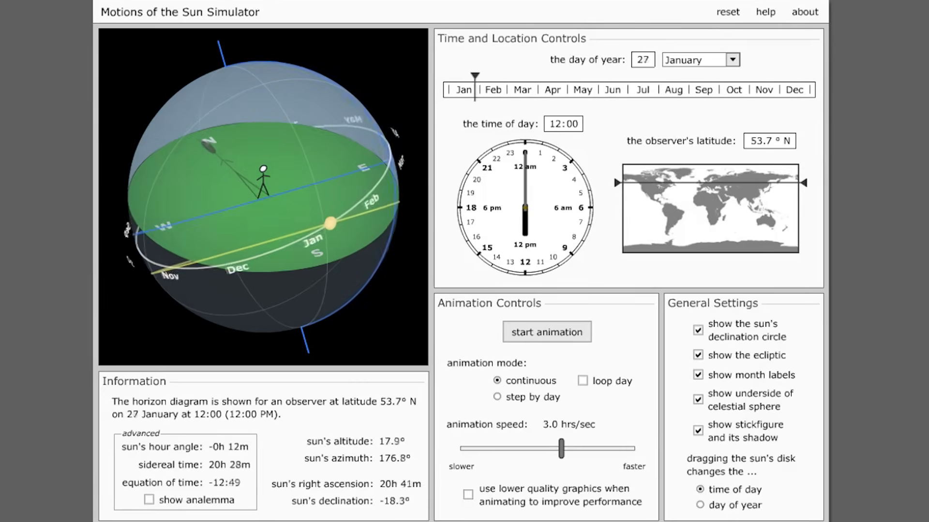
Step: Set the date to 27 May, nudge the observer toward 36° N and the time back to about 18:56
{"action": "left_click_drag", "start_coordinate": [474, 77], "coordinate": [536, 78]}
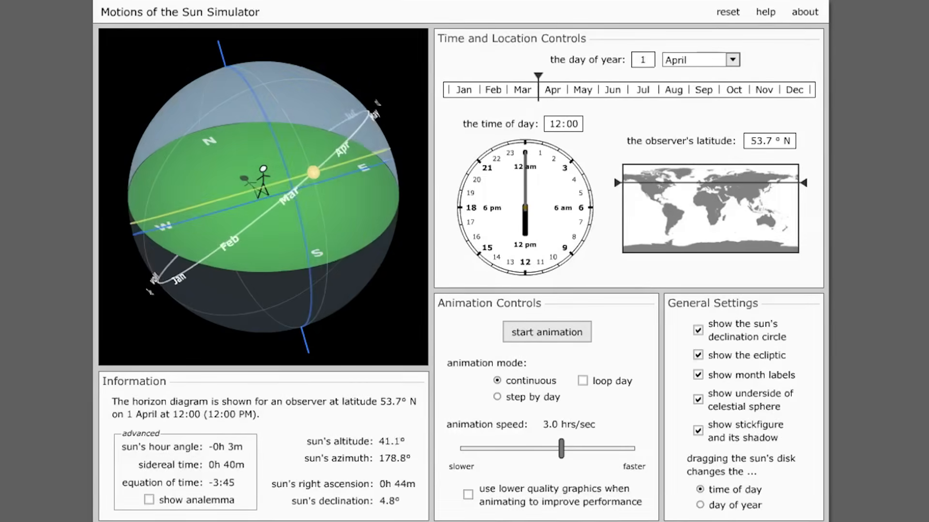
{"action": "left_click_drag", "start_coordinate": [538, 77], "coordinate": [648, 77]}
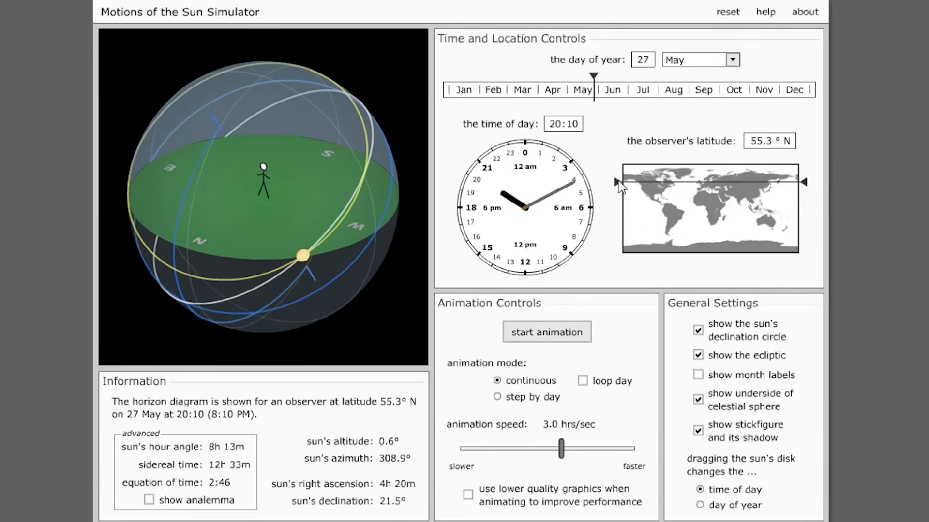
{"action": "left_click_drag", "start_coordinate": [616, 182], "coordinate": [628, 189]}
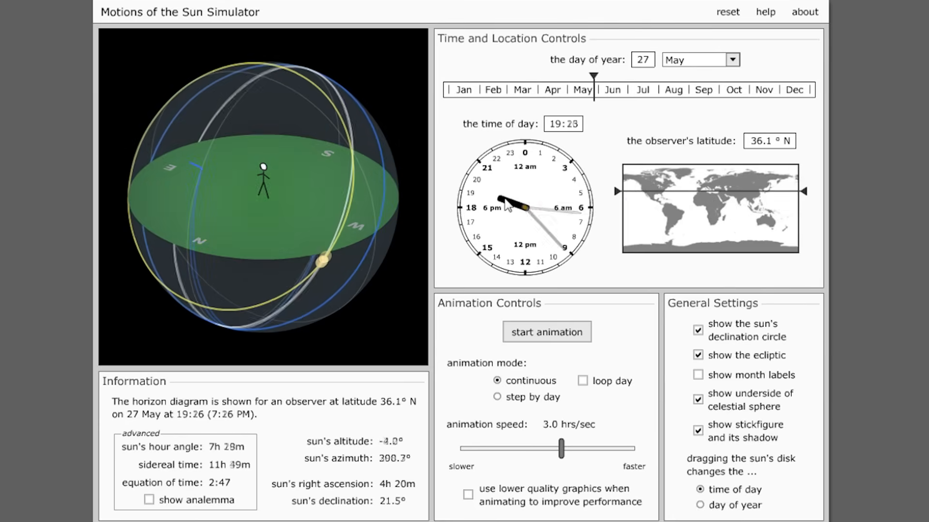
{"action": "left_click_drag", "start_coordinate": [616, 191], "coordinate": [616, 181]}
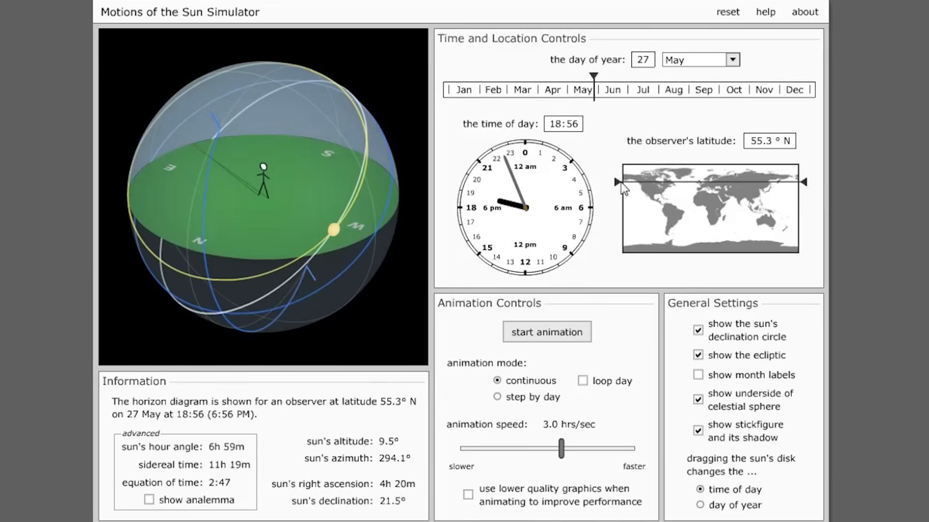